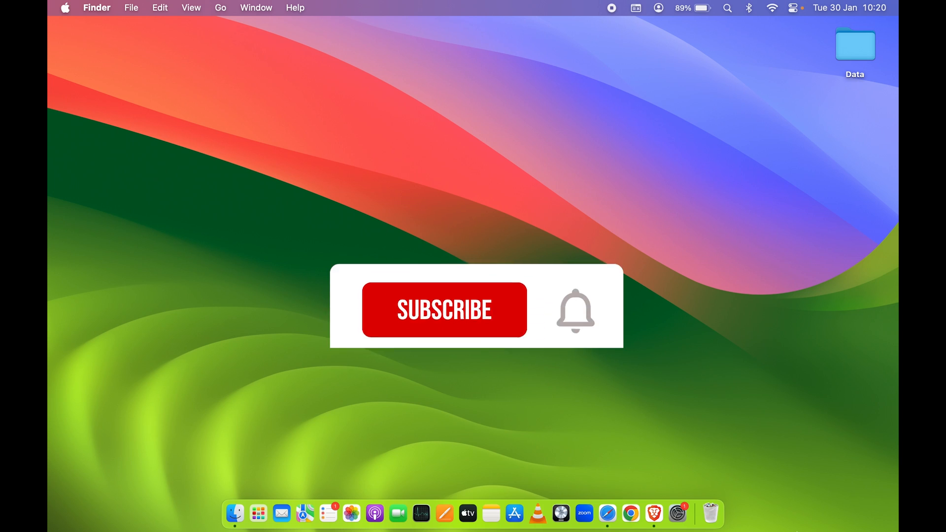
Create a desktop folder named 'Photos', open it, and close its empty window
click(444, 309)
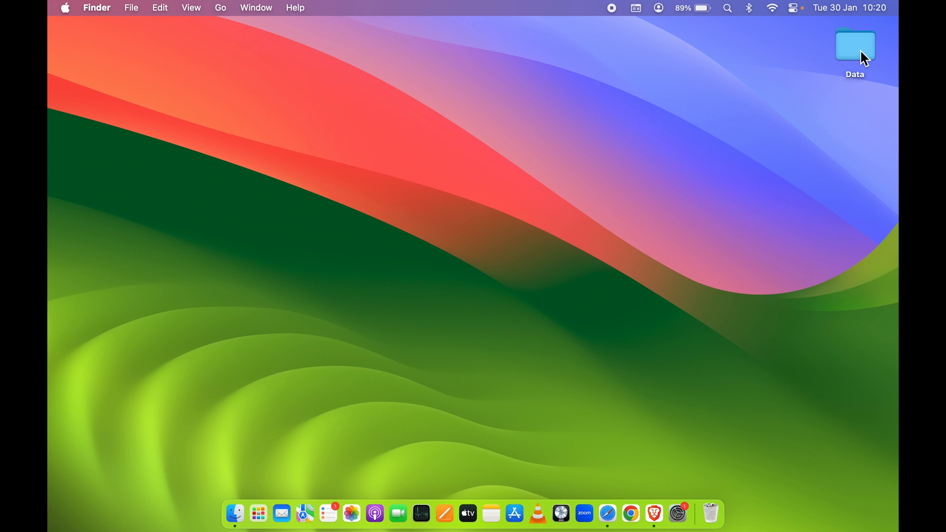
mouse_move(775, 170)
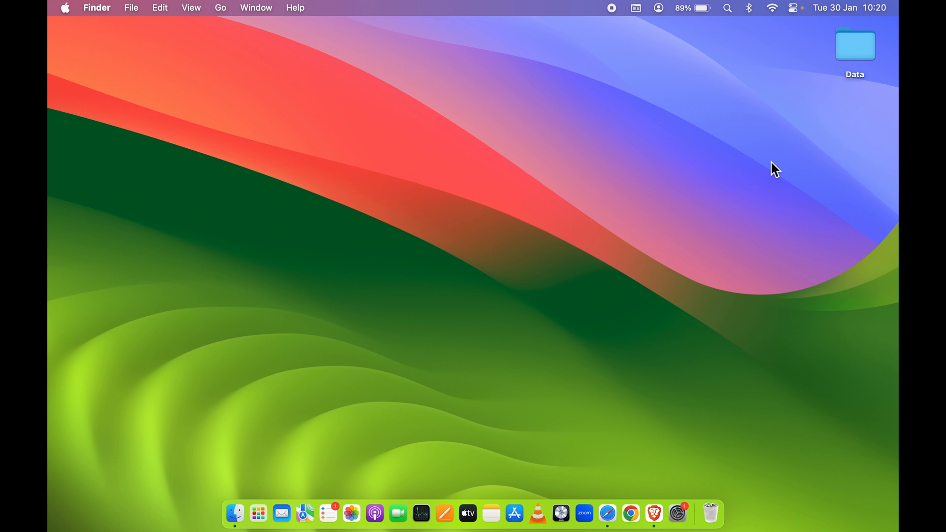
mouse_move(800, 127)
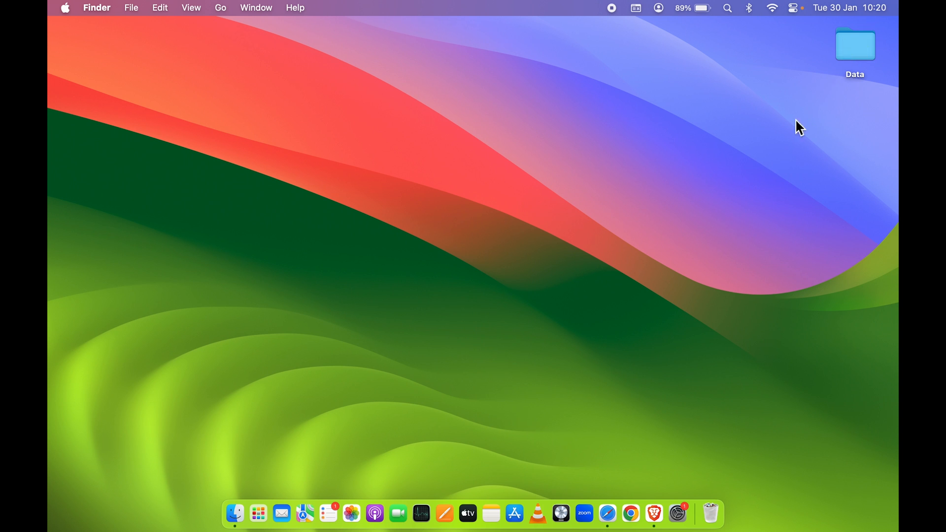
mouse_move(856, 24)
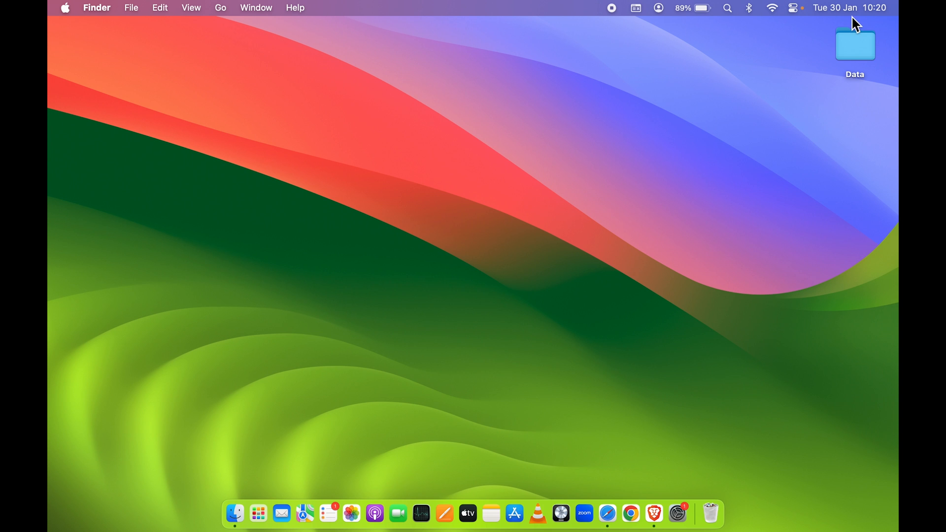
mouse_move(722, 239)
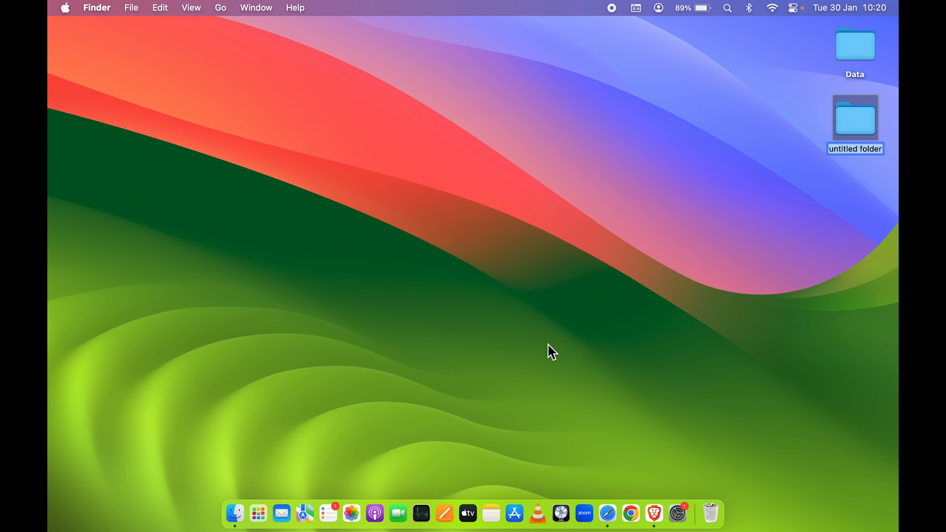
text(Photos)
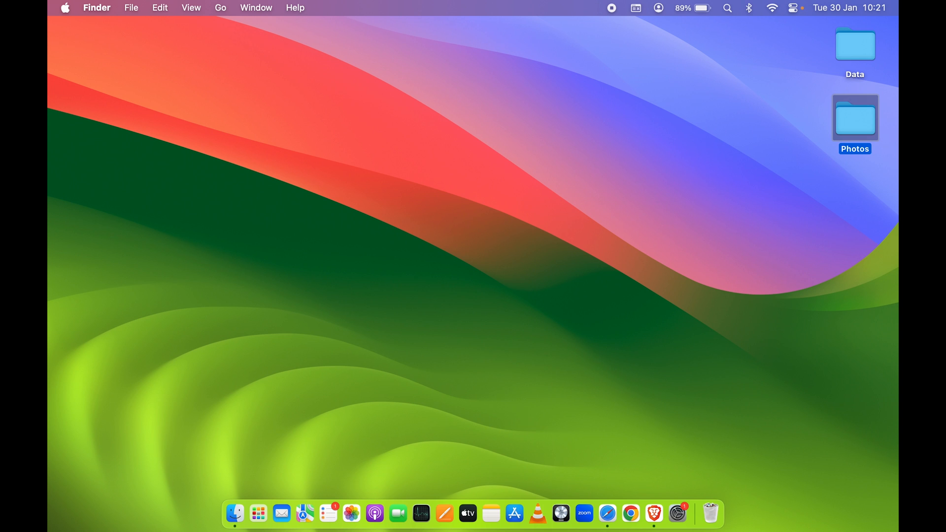
mouse_move(858, 127)
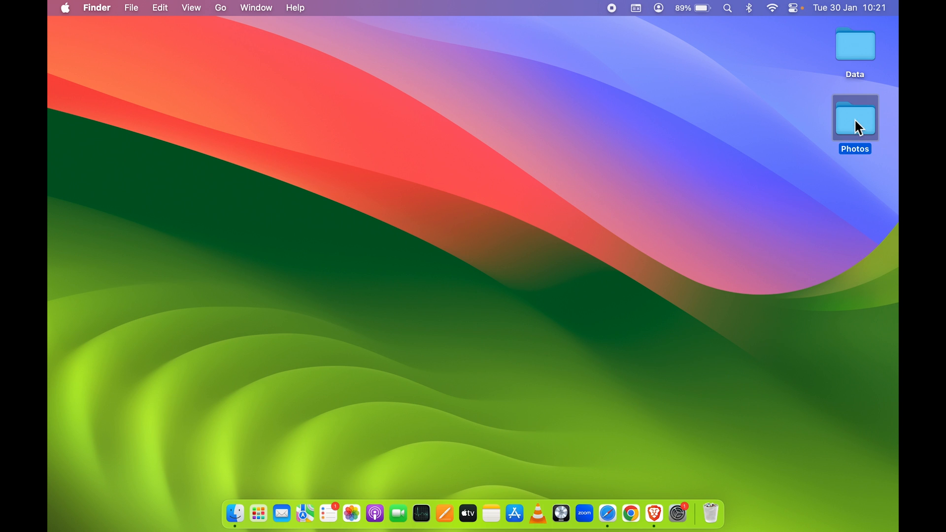
double_click(854, 118)
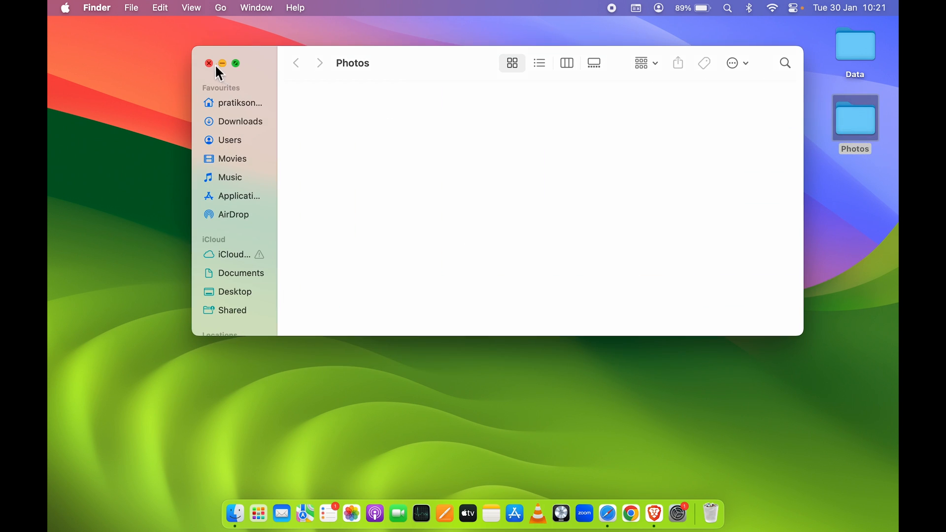
click(208, 63)
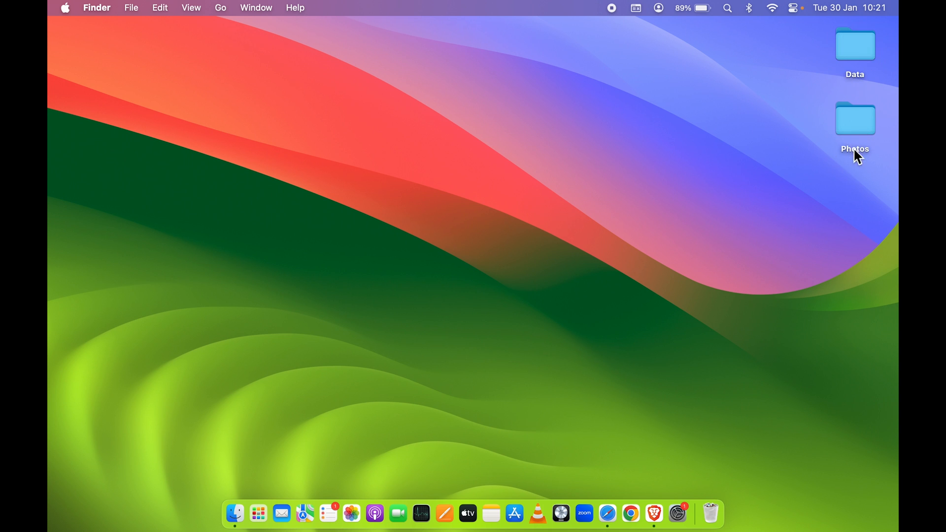
mouse_move(723, 386)
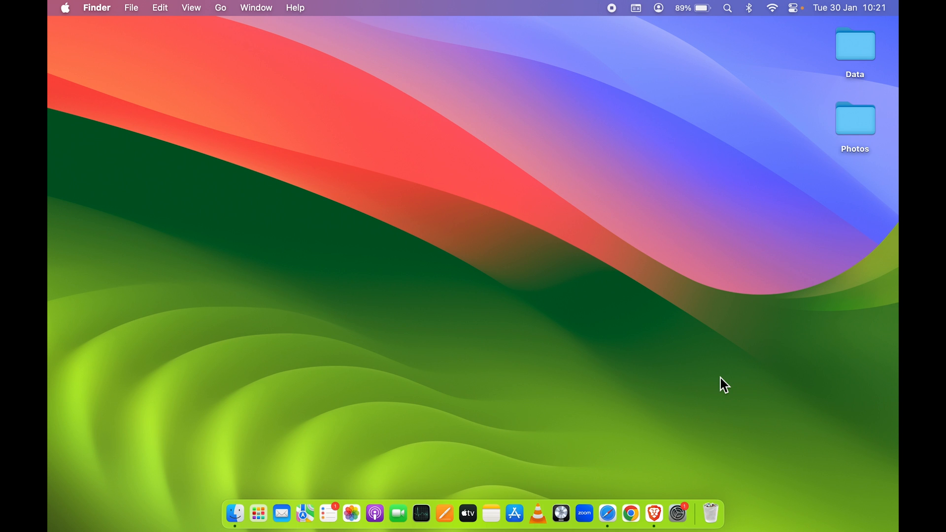
Launch Safari, search Google for 'icons for mac', and open the macOSicons site
click(854, 119)
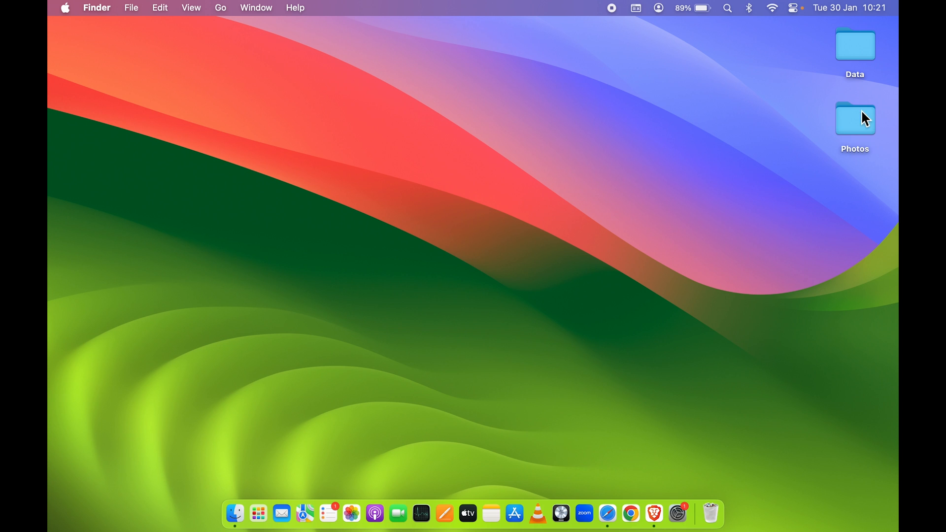
mouse_move(608, 513)
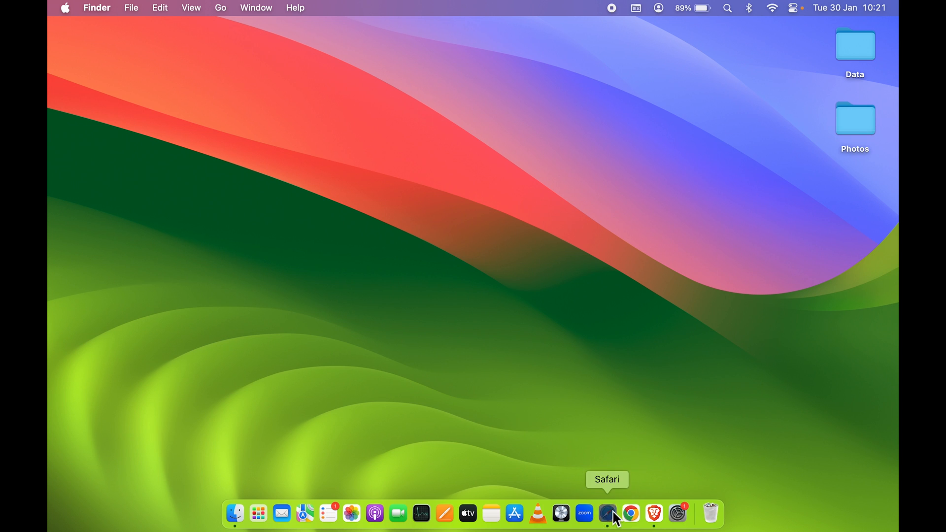
click(607, 513)
text(icons)
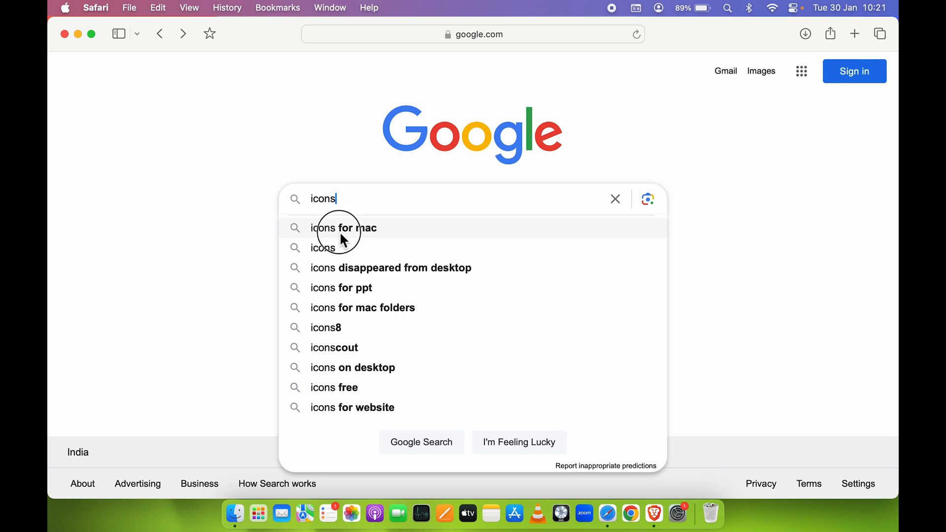
click(344, 227)
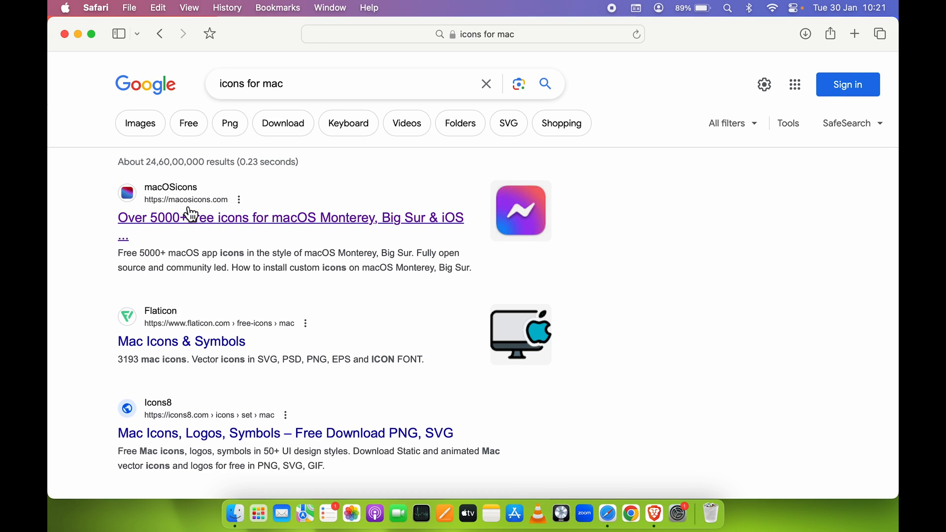
click(290, 218)
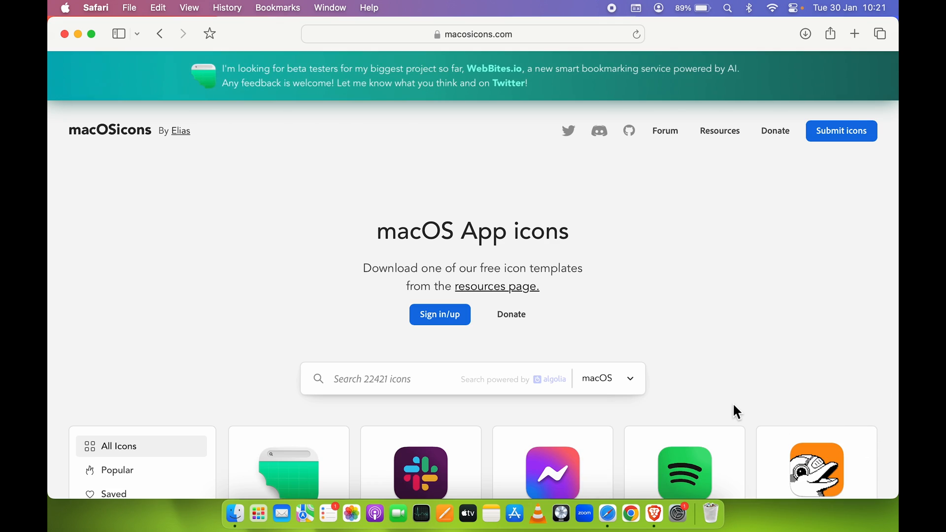
Search macOSicons for 'photos' and scroll through the resulting Photos icon variants
scroll(down, 3)
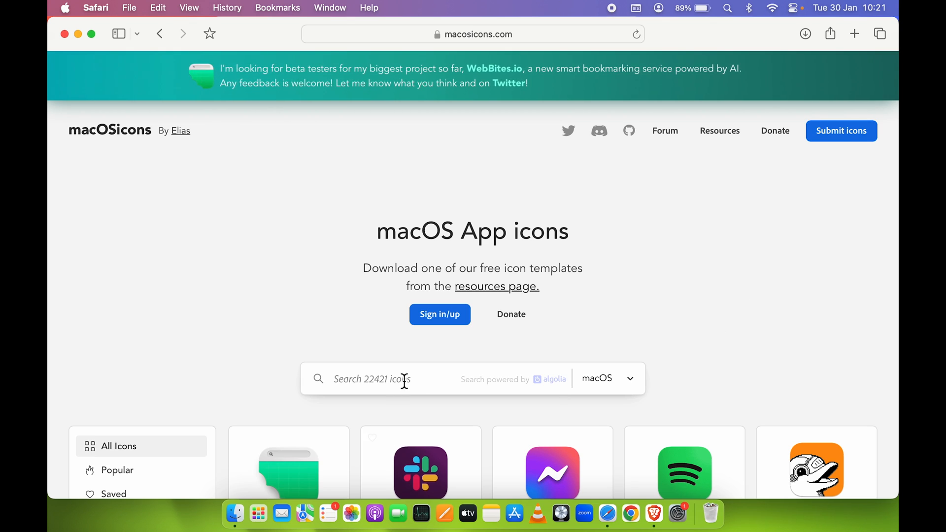
text(photos)
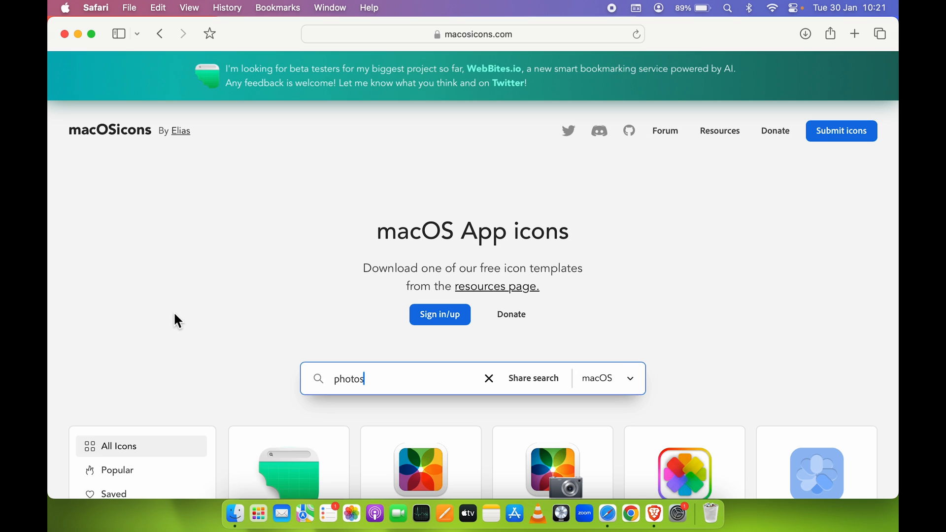
scroll(down, 3)
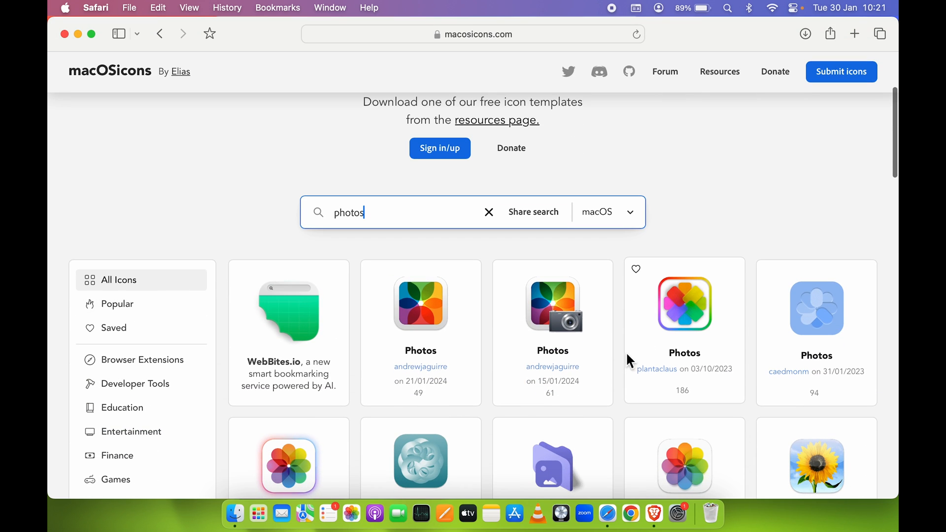
scroll(down, 3)
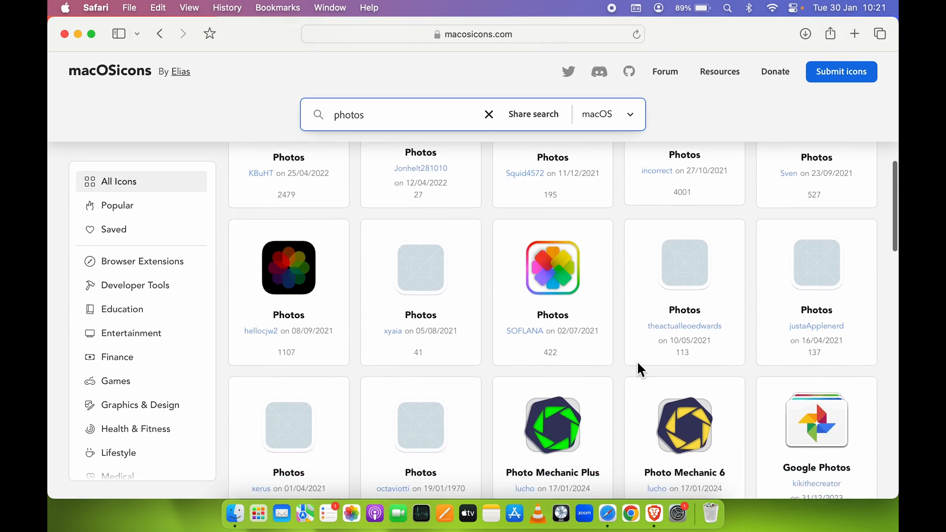
scroll(up, 3)
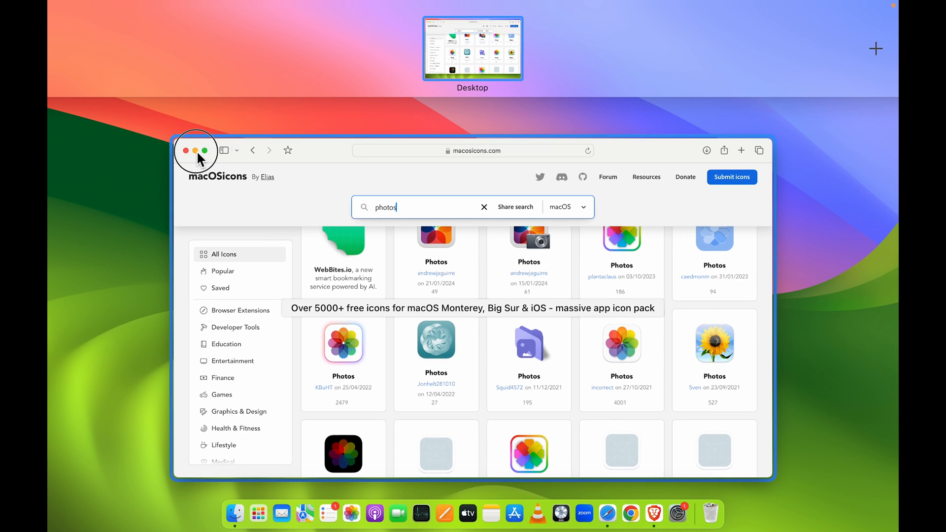
click(196, 150)
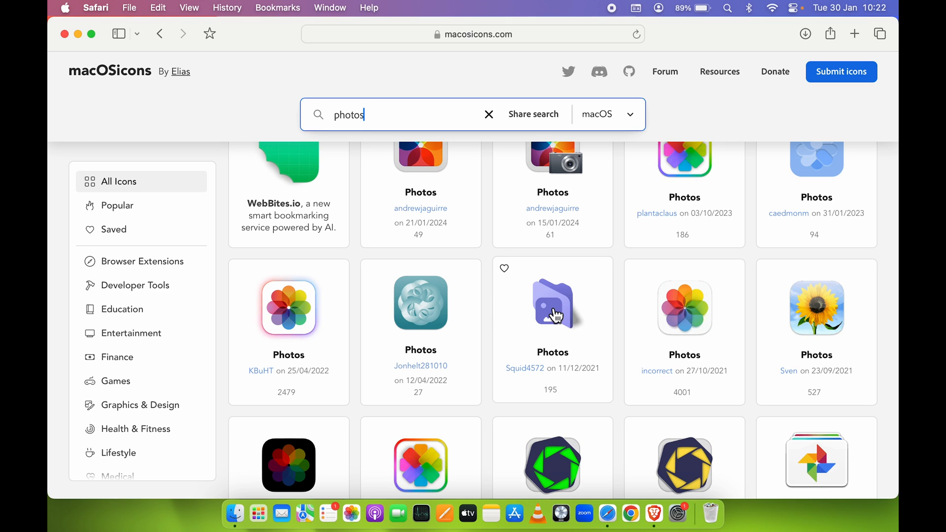
Copy a Photos icon image from the macOSicons results
right_click(552, 303)
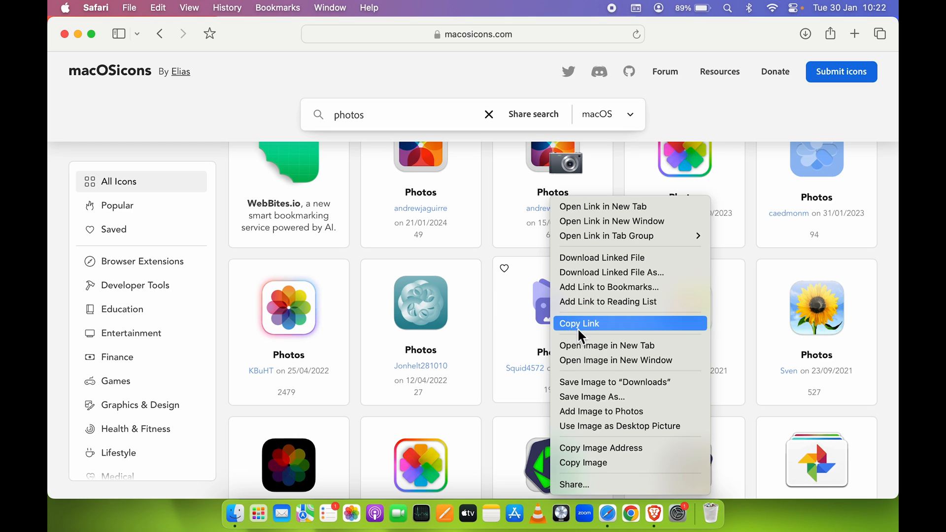
mouse_move(600, 462)
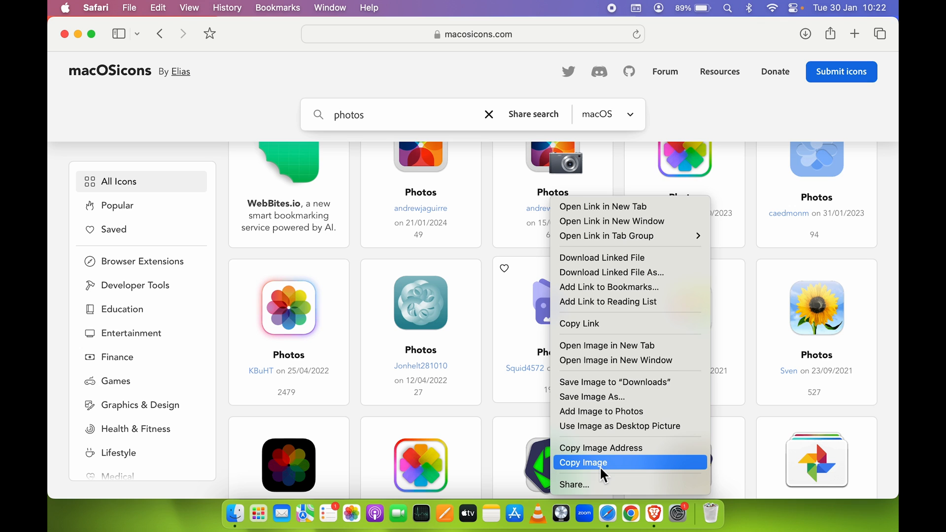
click(583, 462)
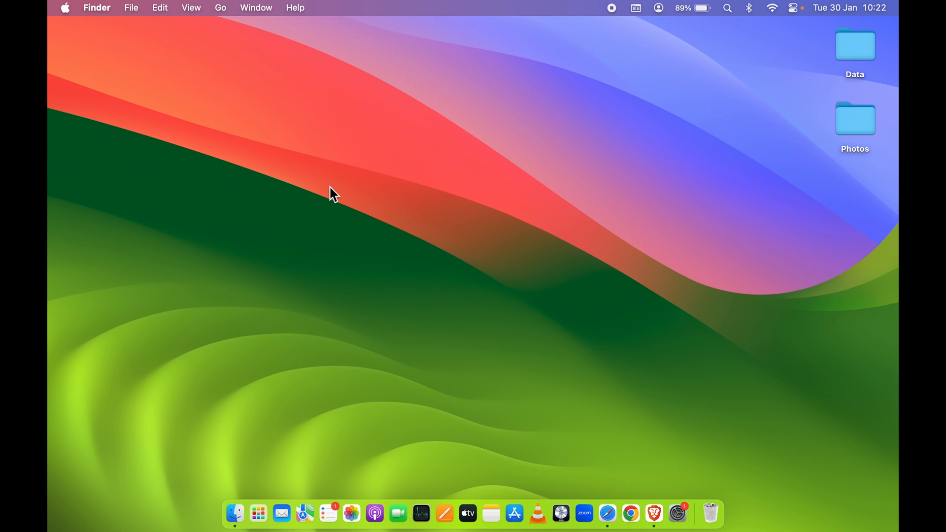
Paste the copied icon onto the Photos folder via its Get Info window, then close it
click(854, 119)
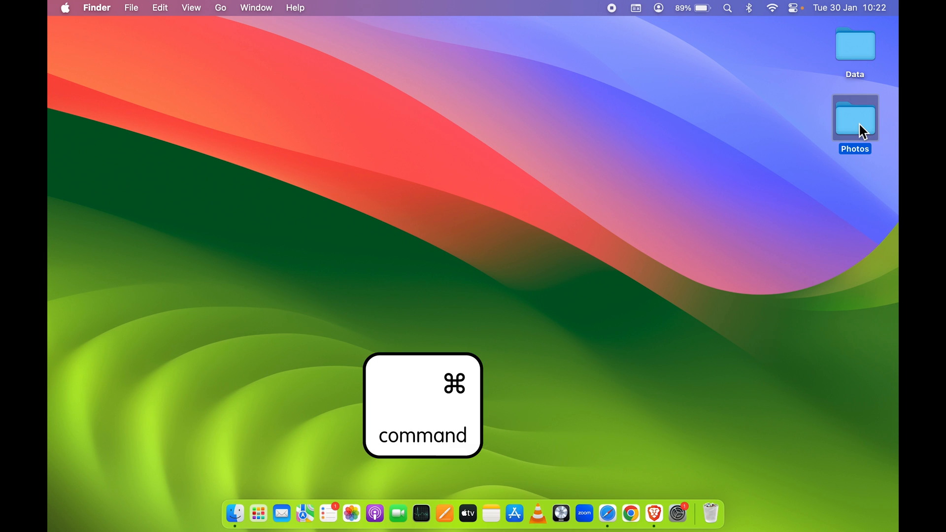
key(cmd+i)
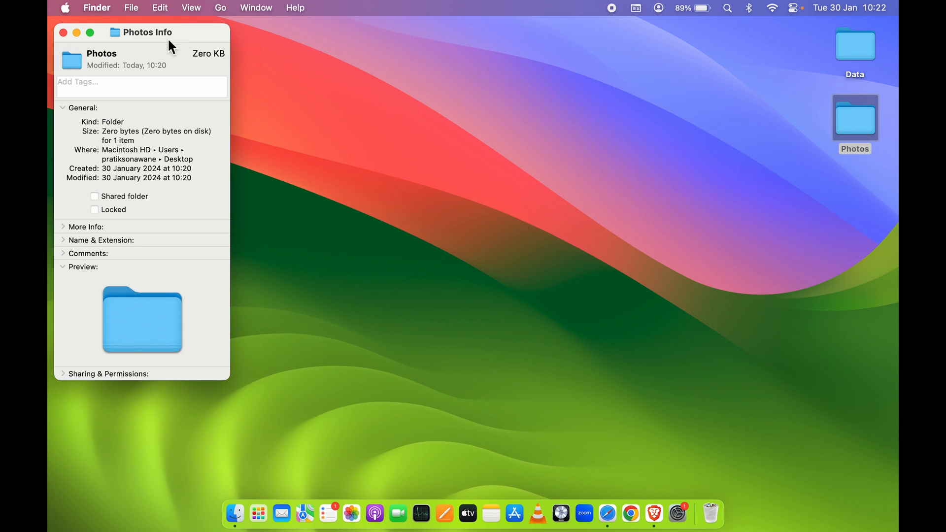
drag(149, 32, 513, 68)
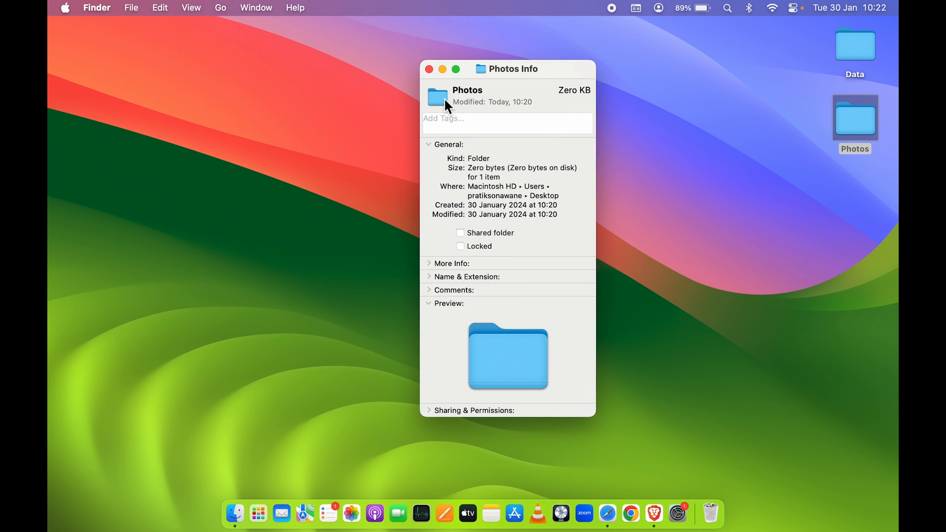
mouse_move(433, 100)
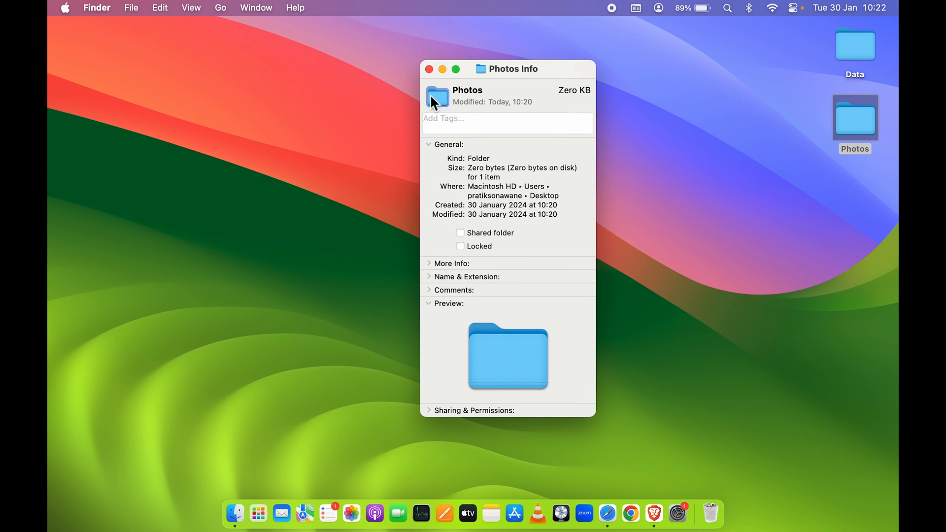
mouse_move(539, 350)
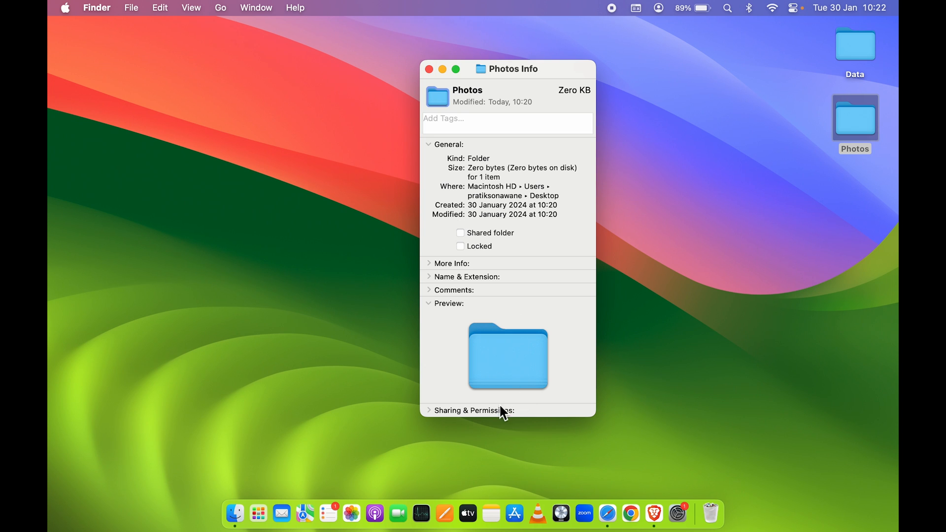
mouse_move(441, 99)
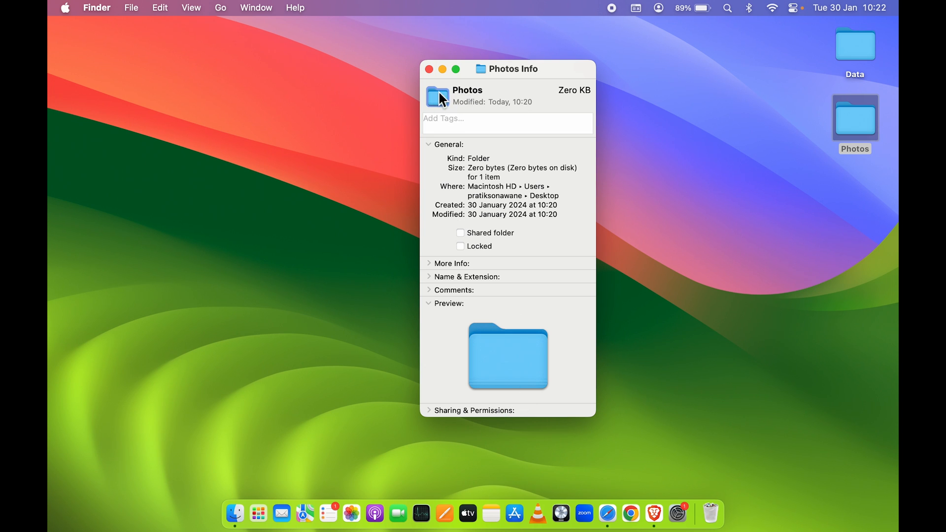
mouse_move(439, 116)
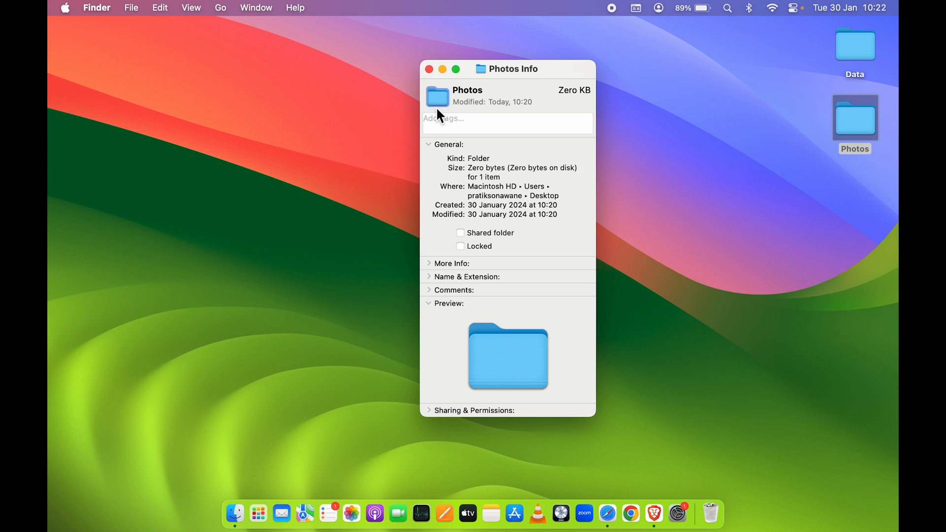
mouse_move(457, 103)
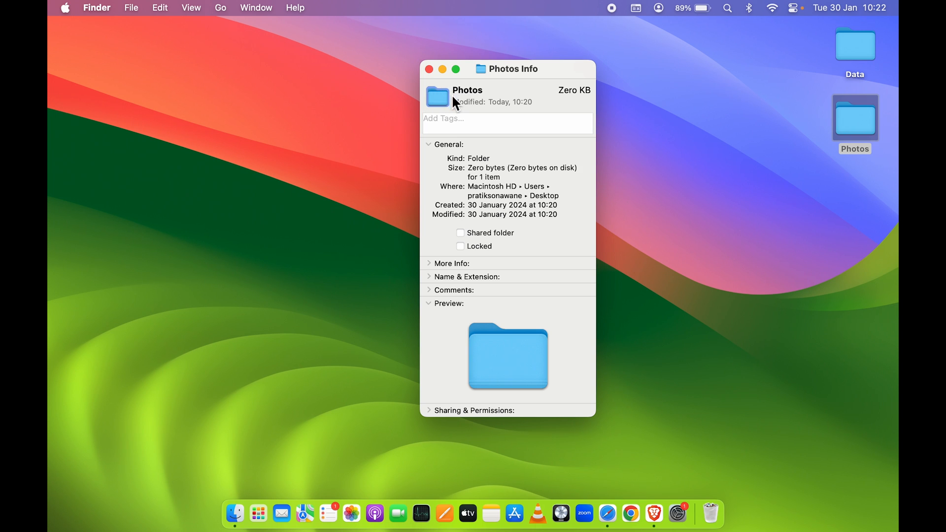
mouse_move(455, 97)
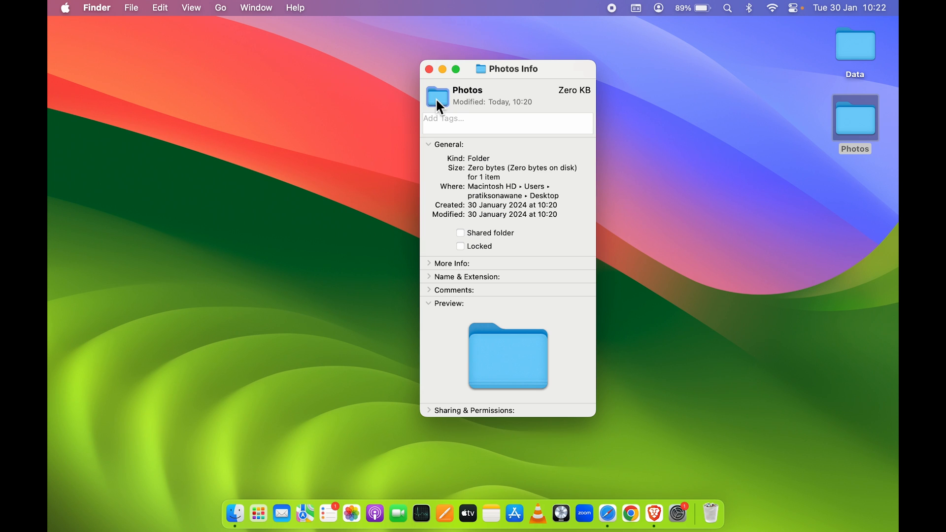
mouse_move(433, 108)
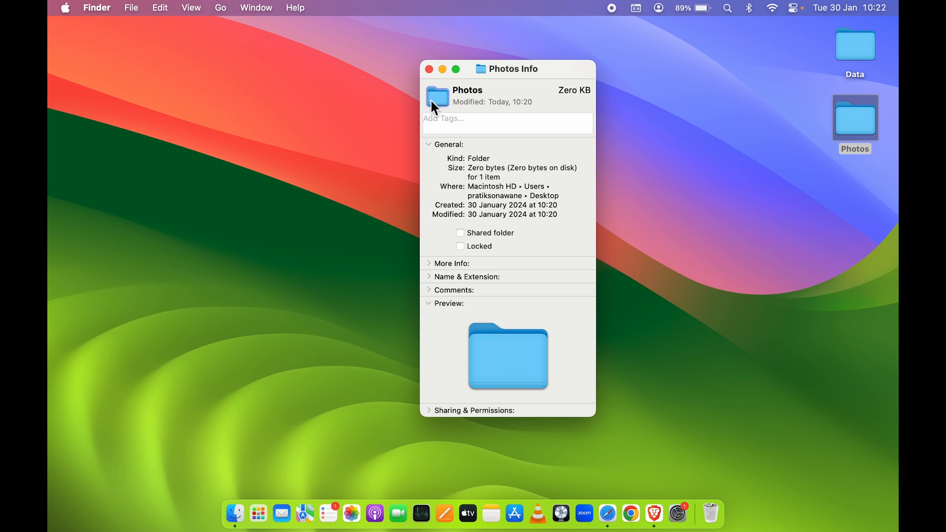
mouse_move(441, 107)
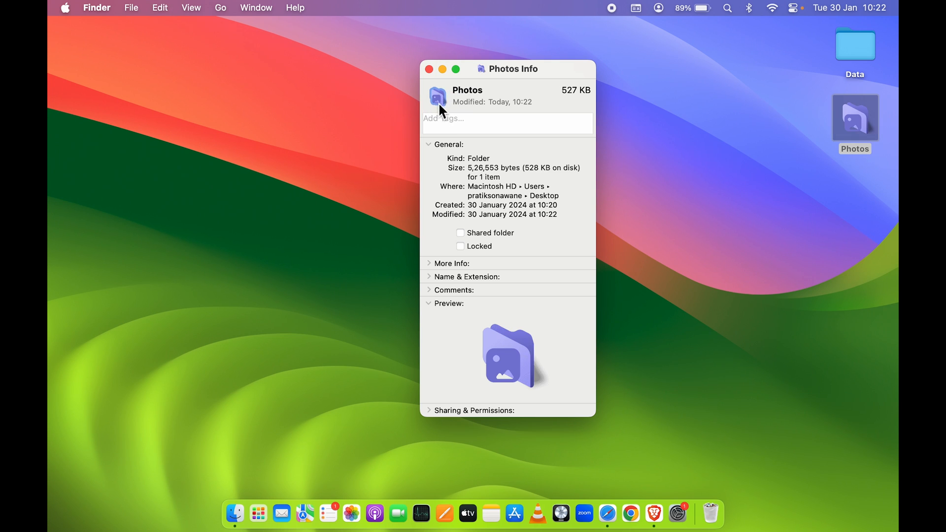
click(428, 69)
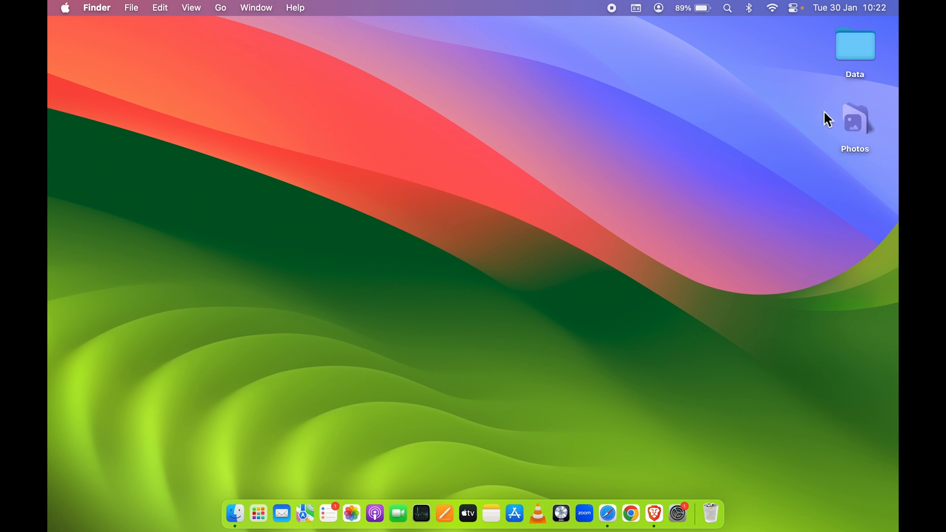
mouse_move(835, 132)
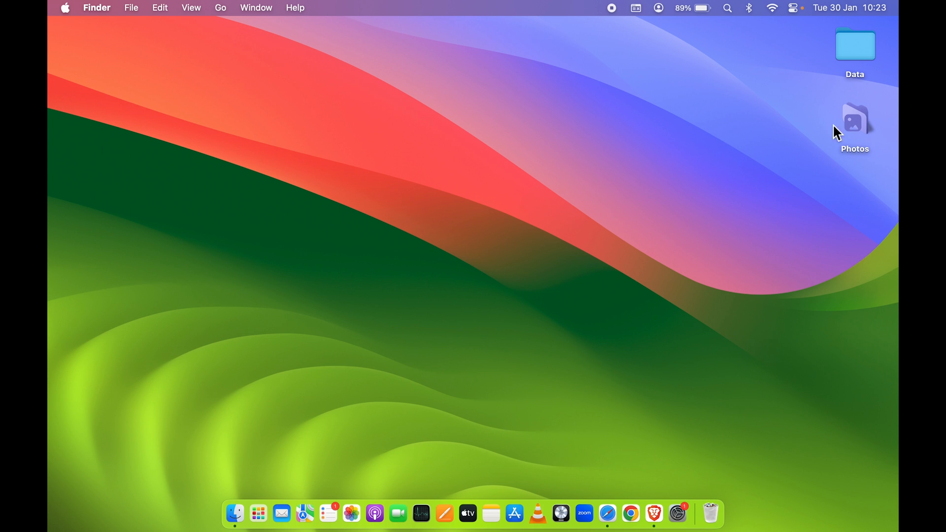
Find Photos.icns in the Downloads folder, then return to Safari
click(234, 513)
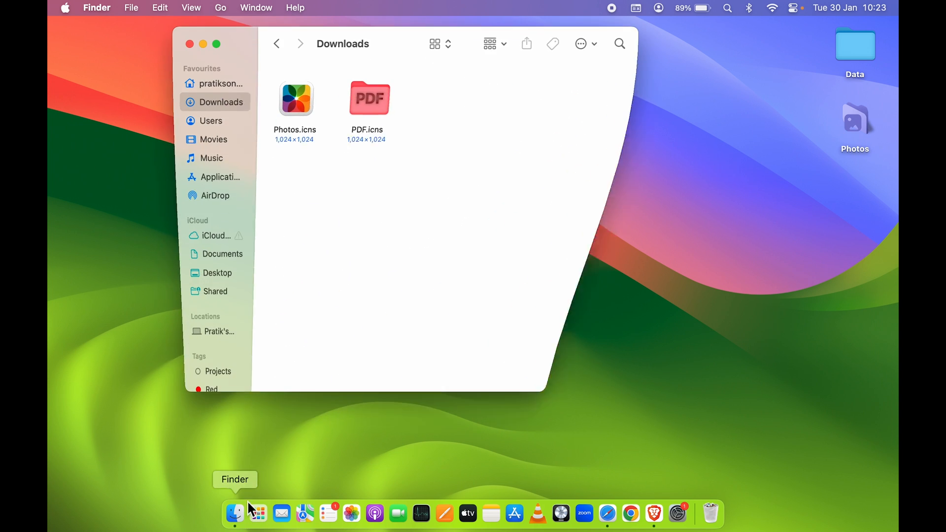
click(296, 99)
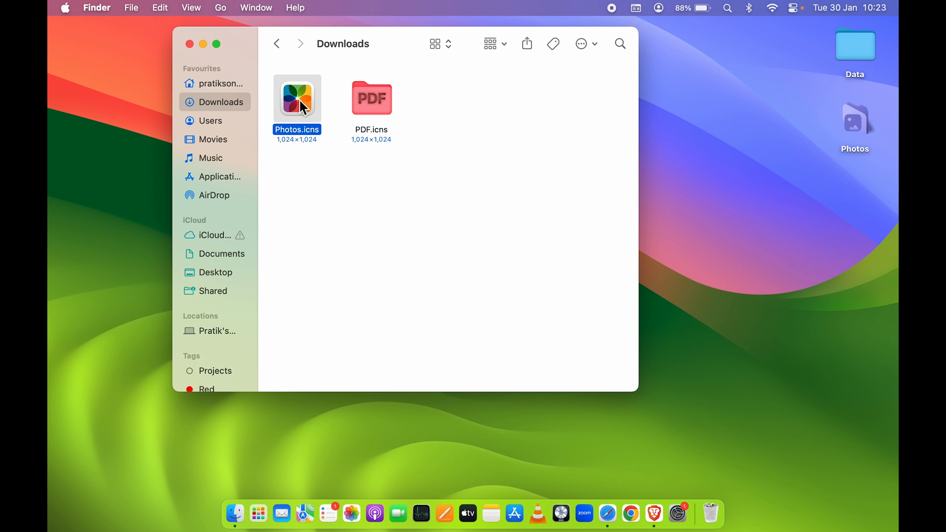
click(608, 513)
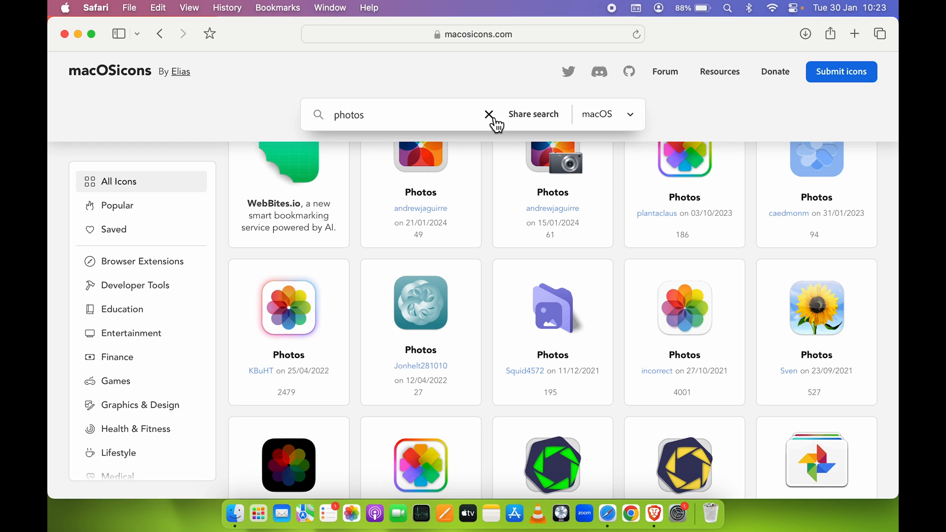
mouse_move(476, 294)
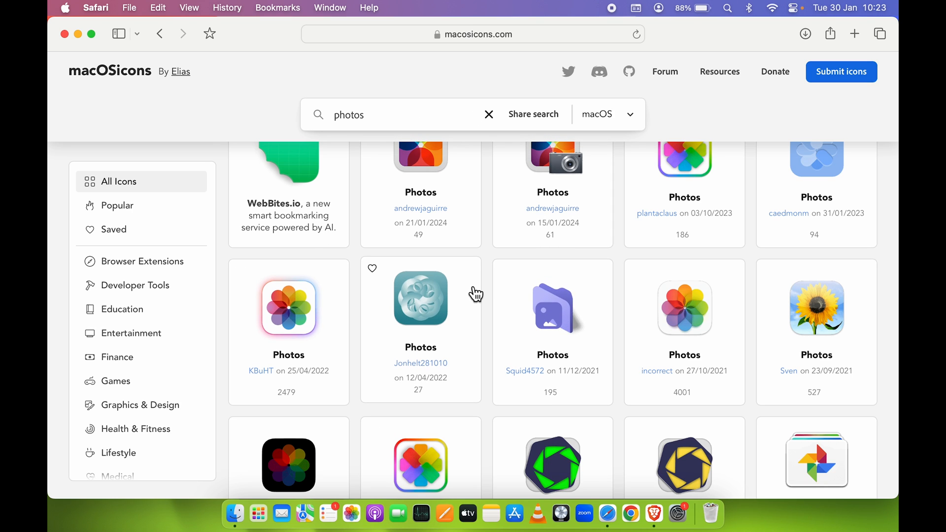
Scroll the macOSicons photos results back to the top row
scroll(up, 3)
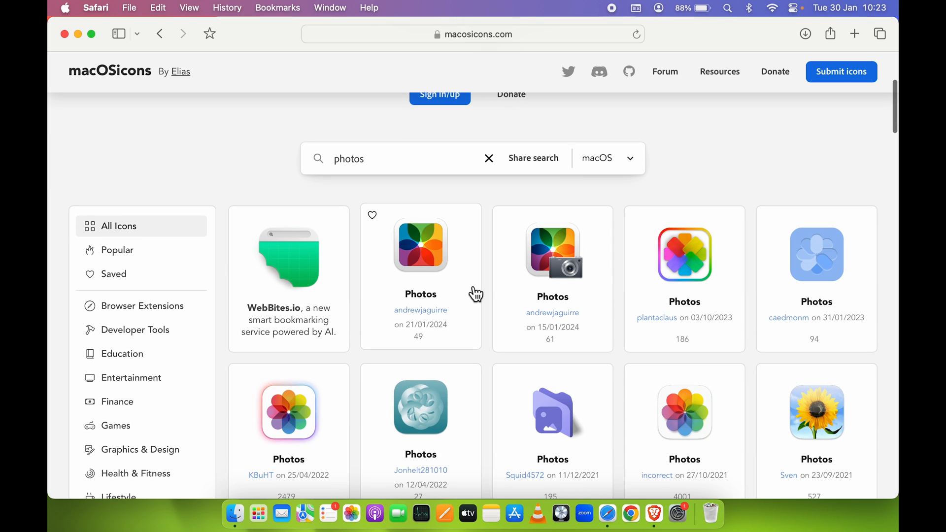
mouse_move(425, 228)
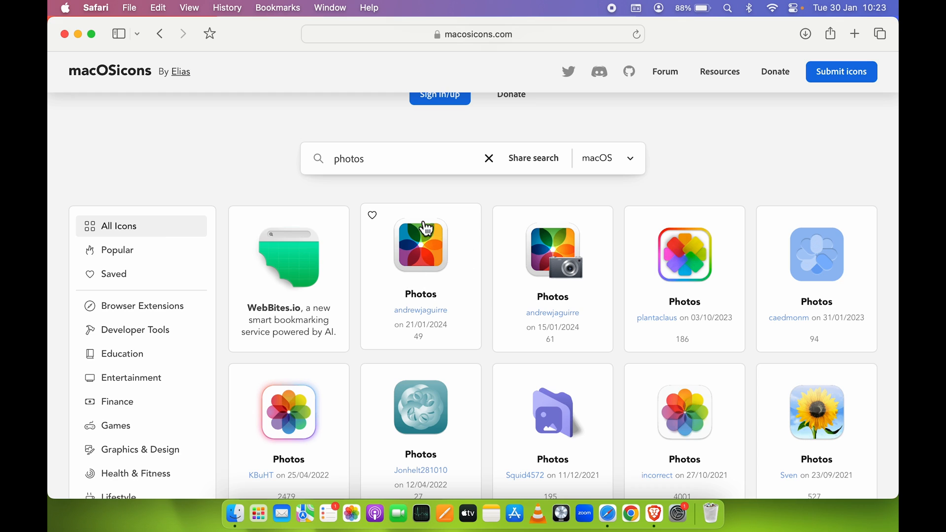
mouse_move(560, 423)
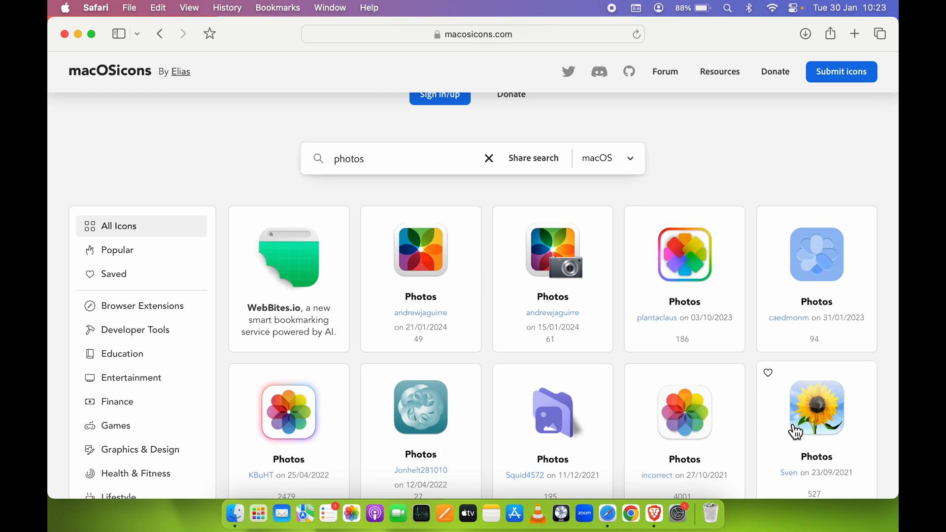
mouse_move(834, 425)
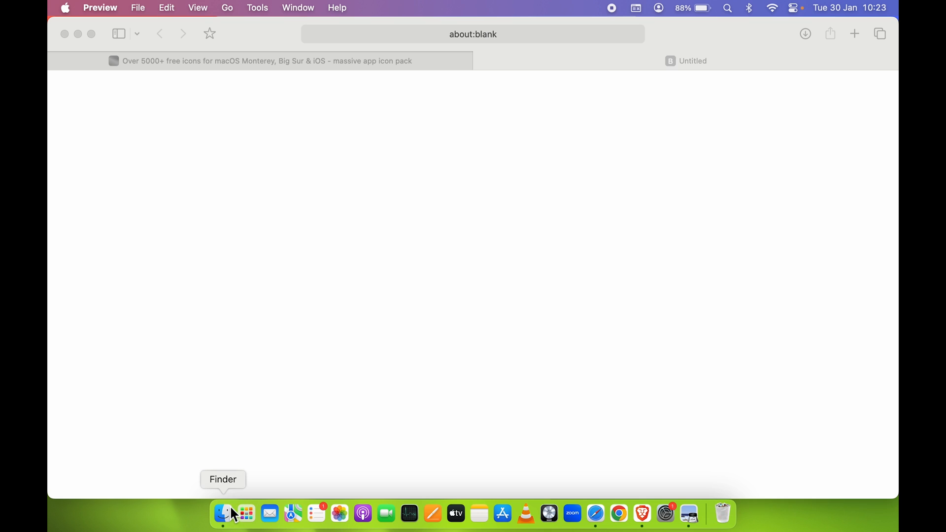
Select the multicolour Photos.icns in Downloads and copy it from the context menu
click(222, 514)
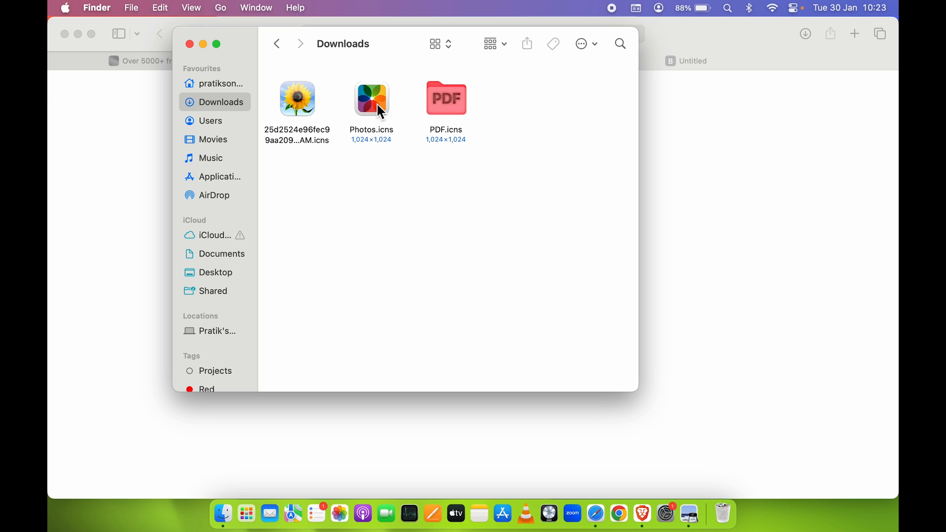
click(371, 99)
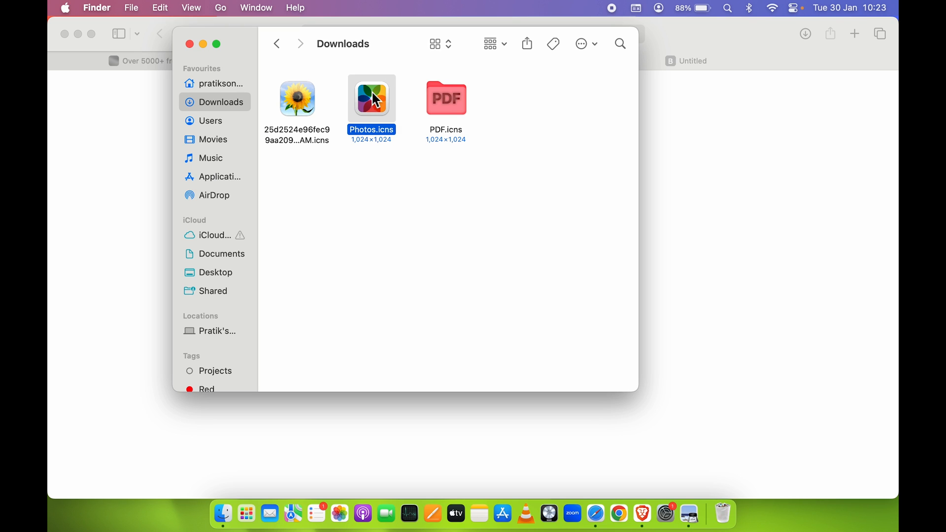
mouse_move(376, 116)
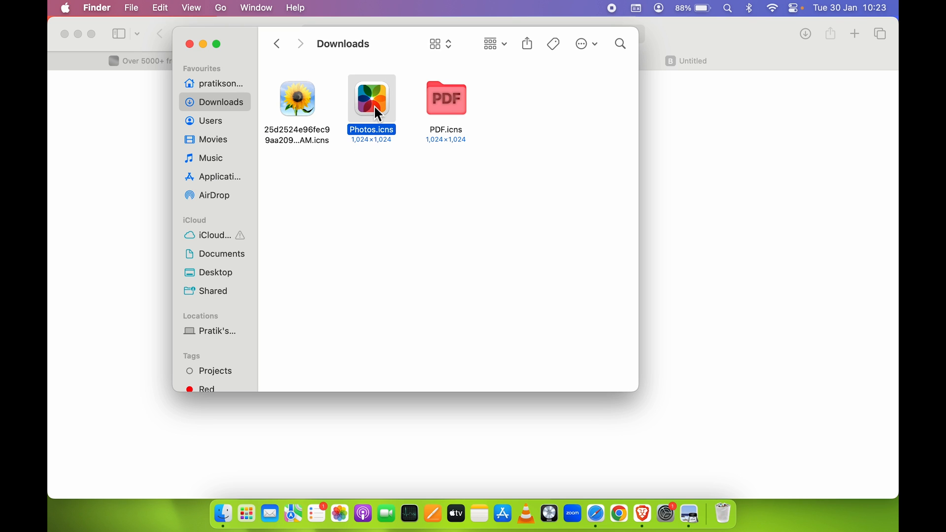
right_click(370, 99)
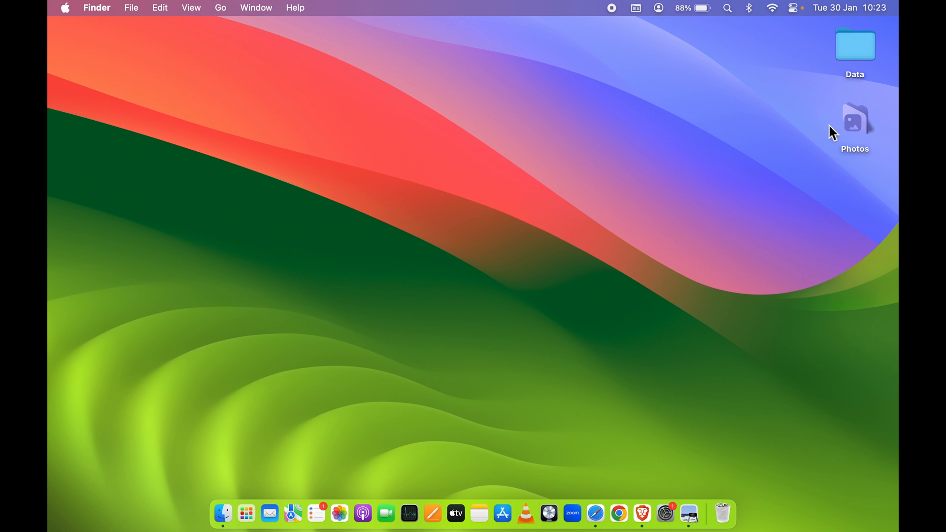
Paste the multicolour Photos icon onto the Photos folder in Get Info, then close it
click(854, 121)
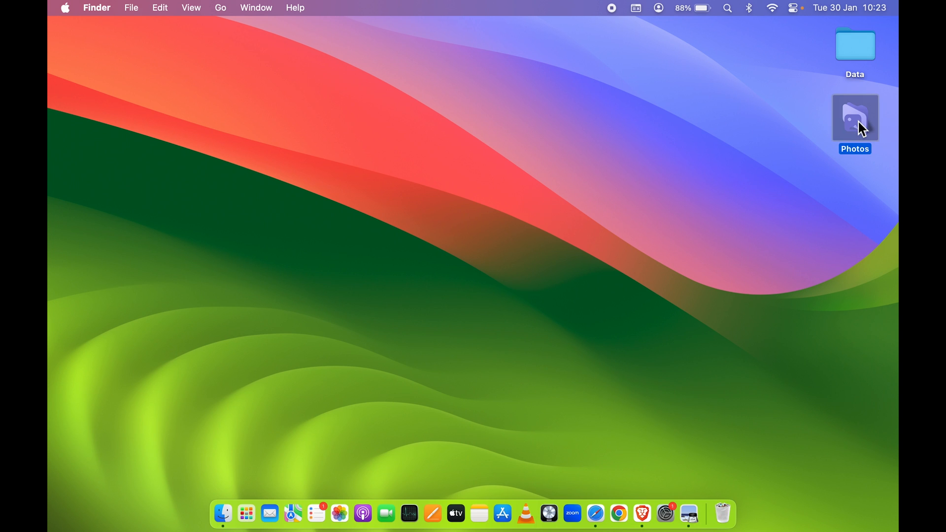
key(cmd+i)
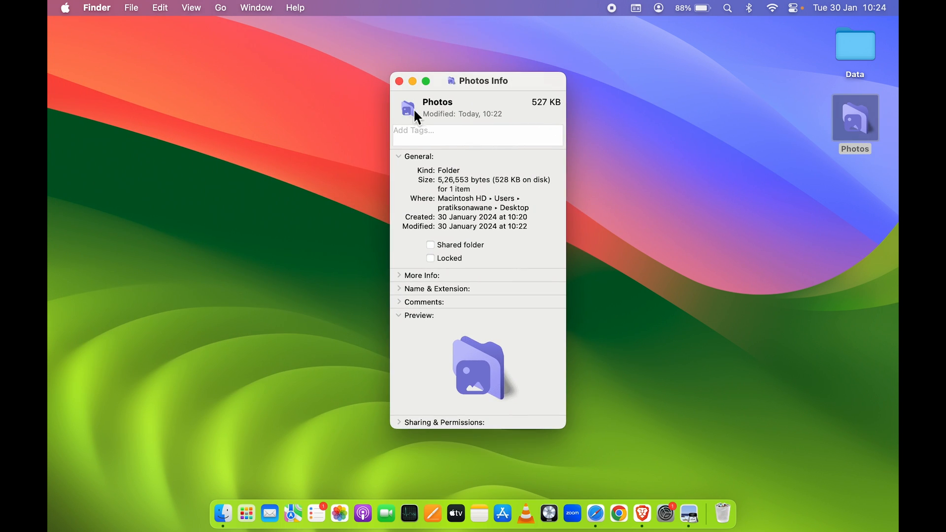
mouse_move(422, 121)
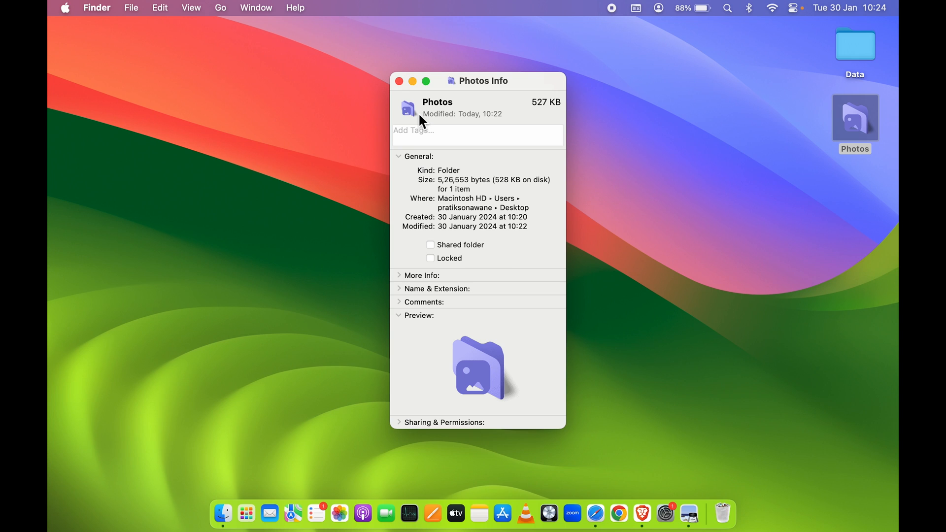
mouse_move(418, 120)
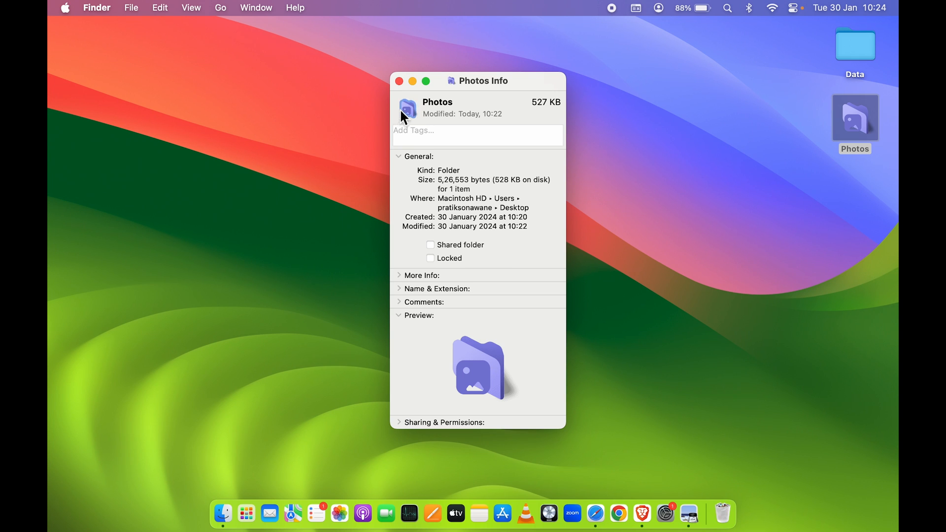
mouse_move(412, 116)
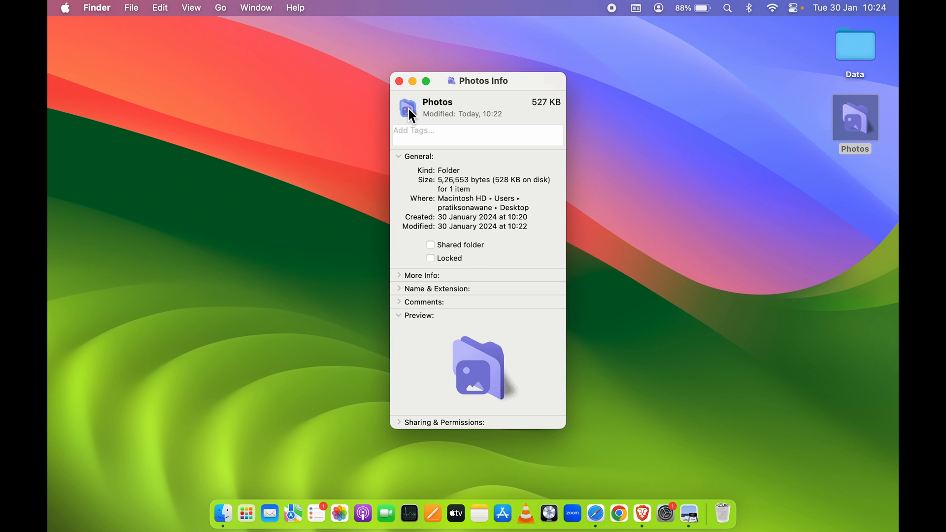
key(cmd)
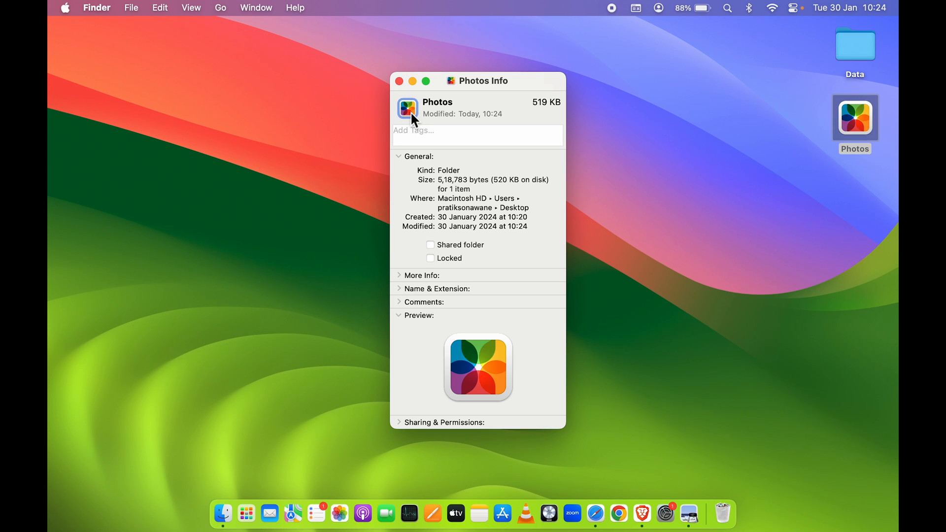
click(398, 81)
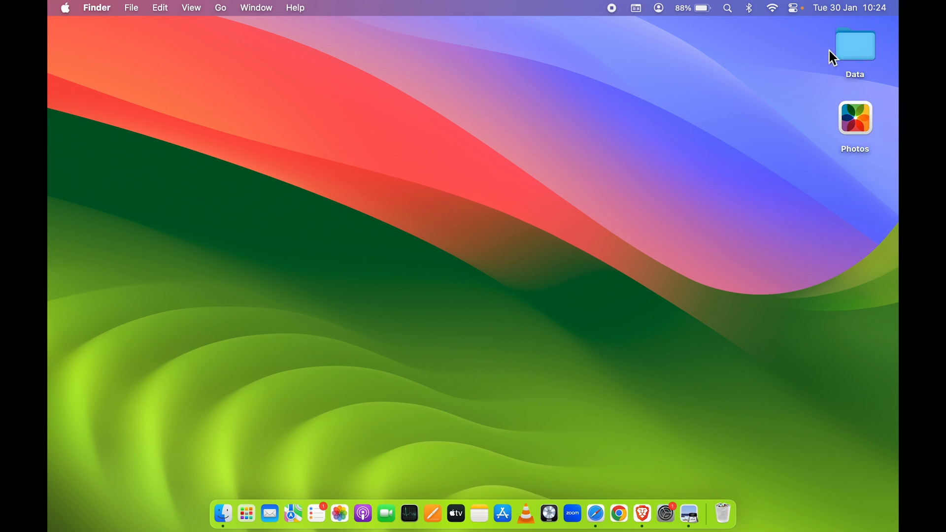
mouse_move(690, 234)
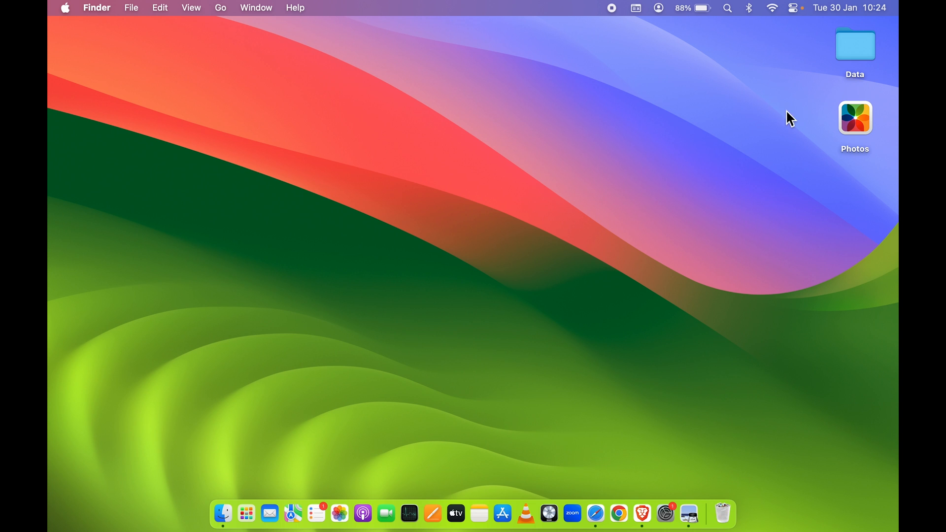
mouse_move(704, 242)
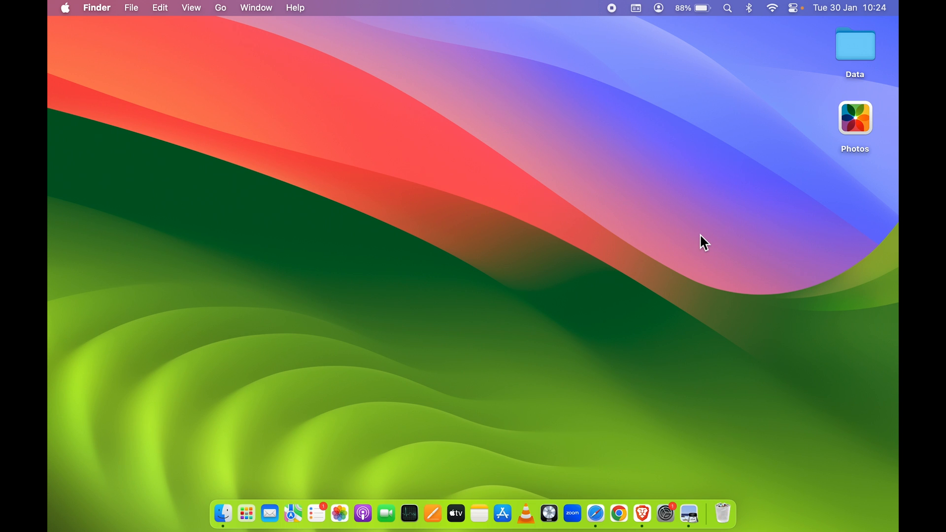
Reopen the Safari browser window from the Dock
click(595, 513)
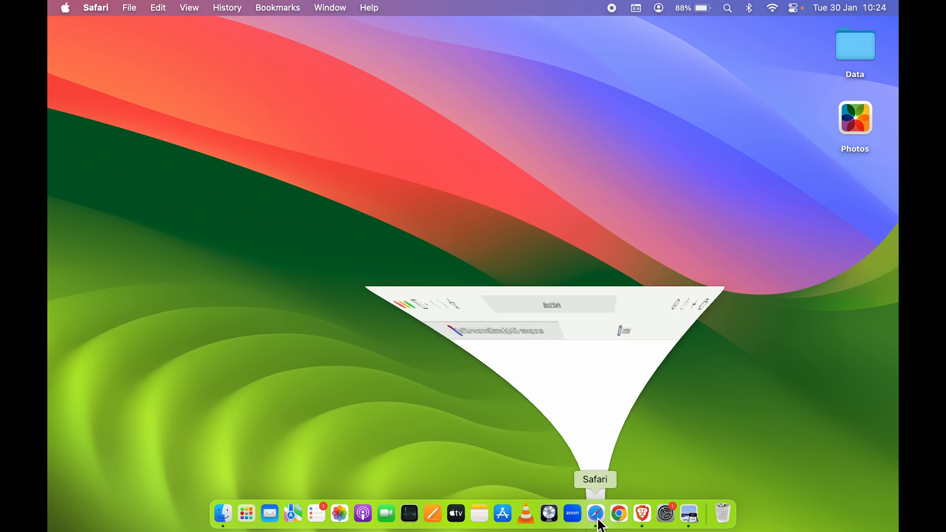
Review the macOSicons photos results, then dismiss Safari to show the multicolour Photos folder
click(594, 513)
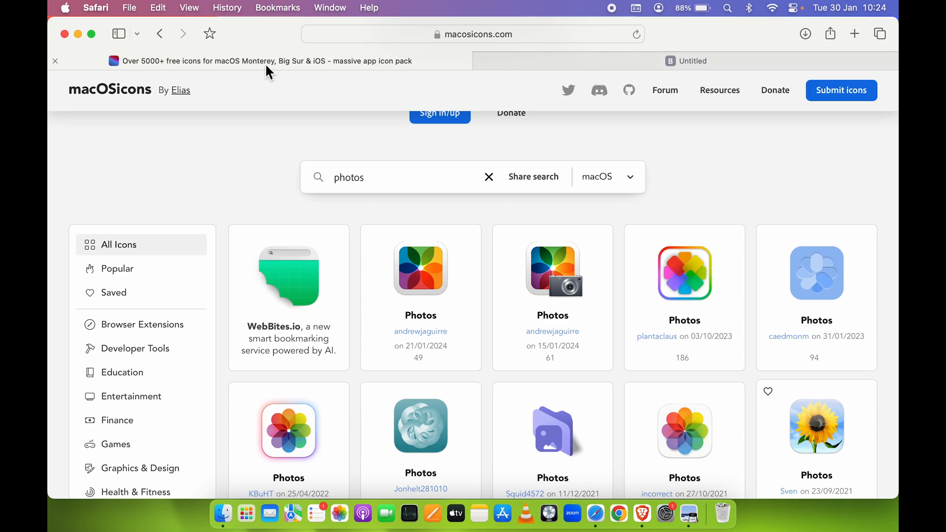
scroll(down, 3)
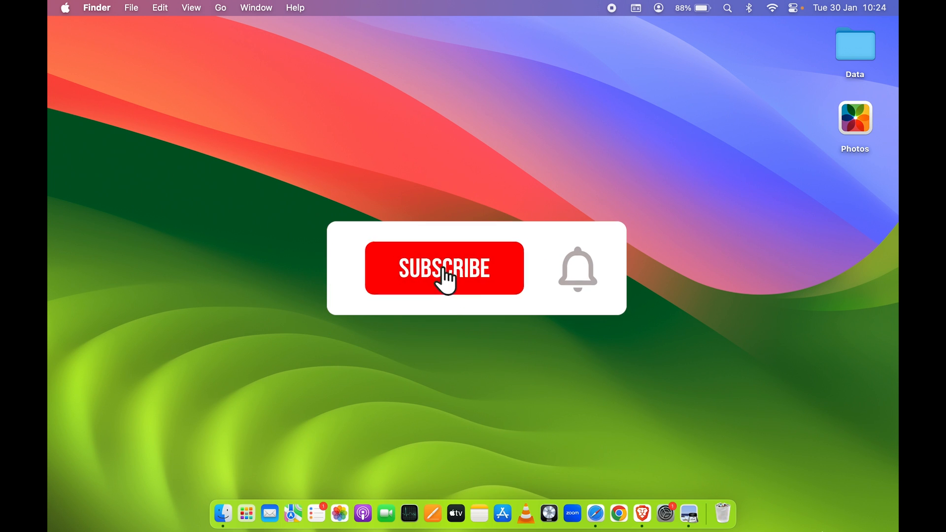
click(443, 269)
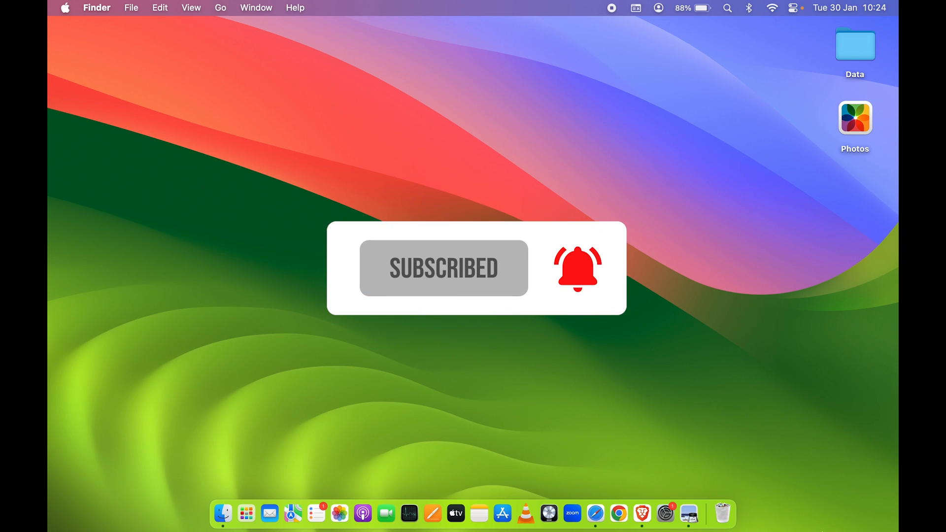